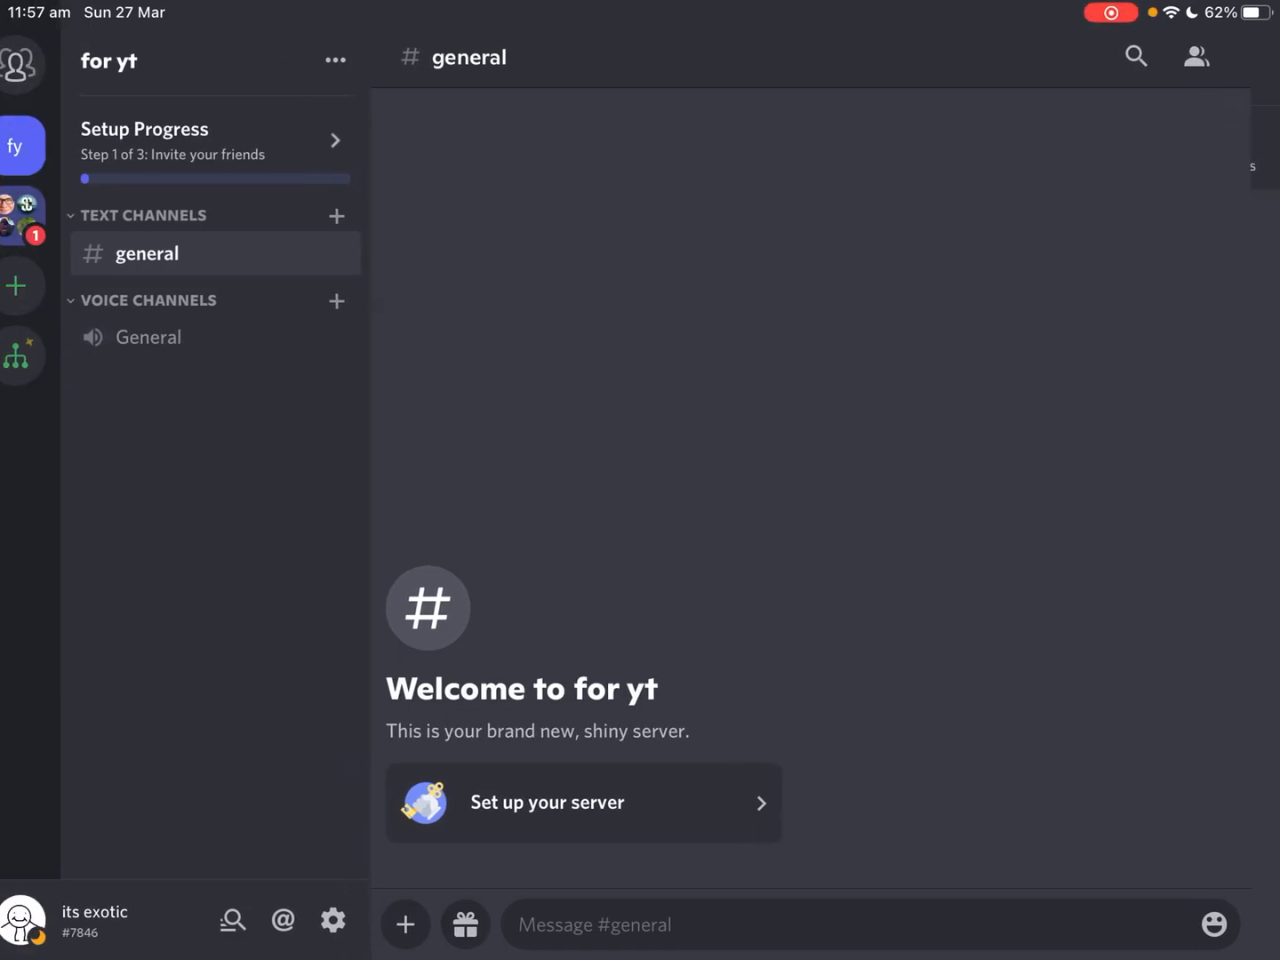
# From the 'for yt' server menu, open Settings and scroll down to User Management.
pyautogui.click(1196, 56)
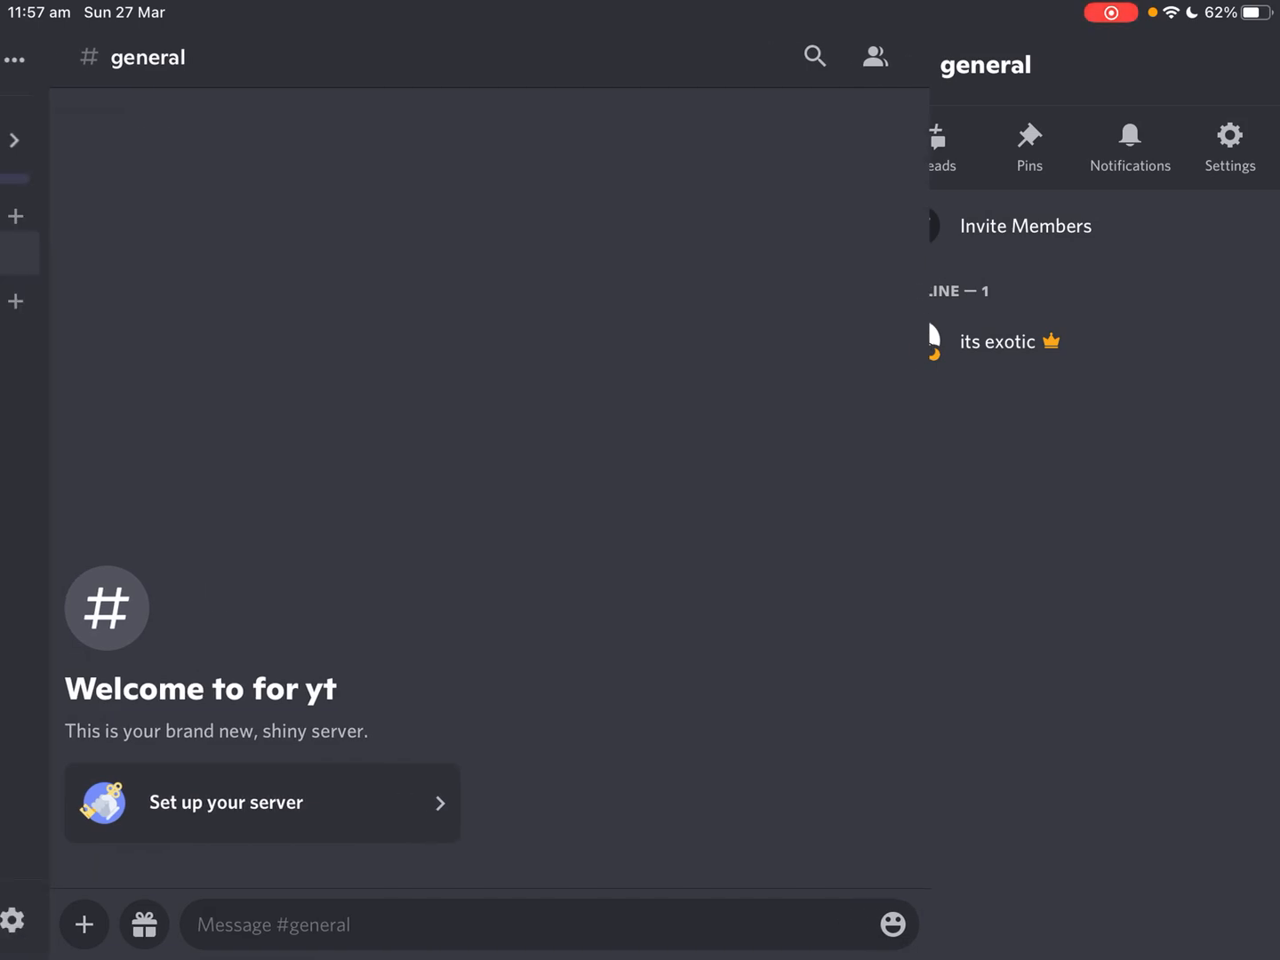
pyautogui.click(14, 140)
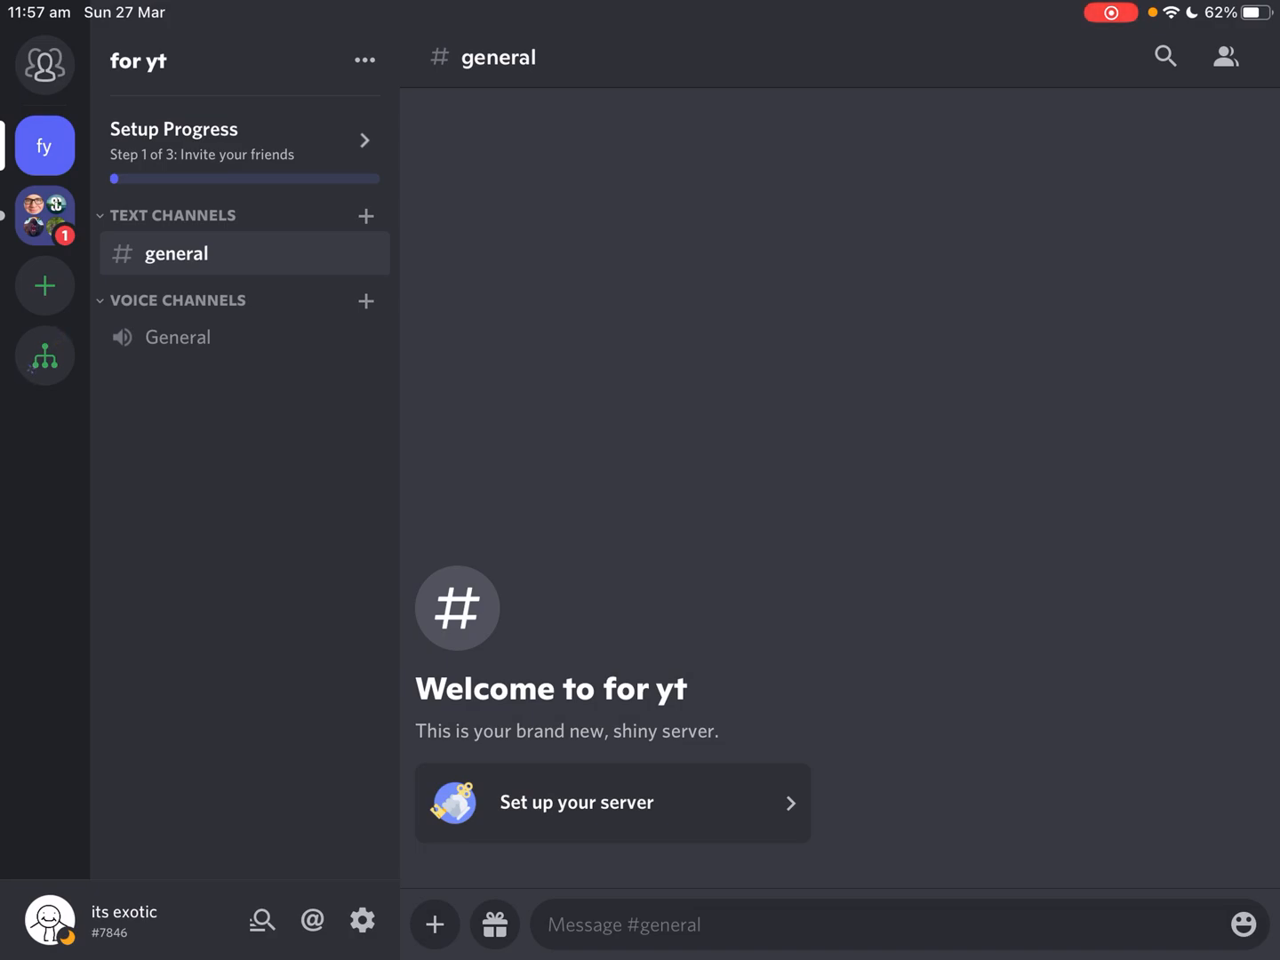
pyautogui.click(138, 61)
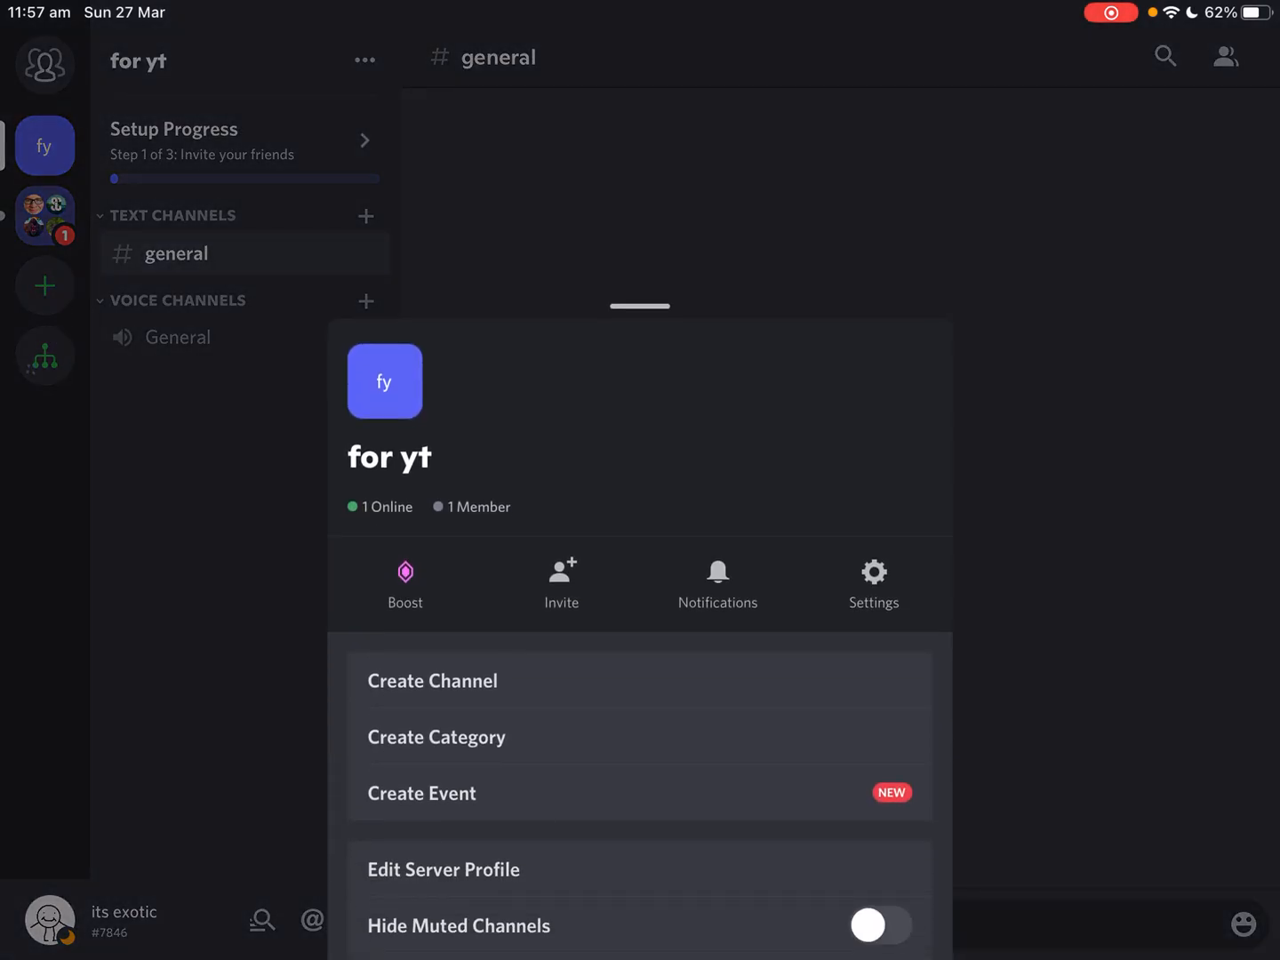
pyautogui.click(873, 583)
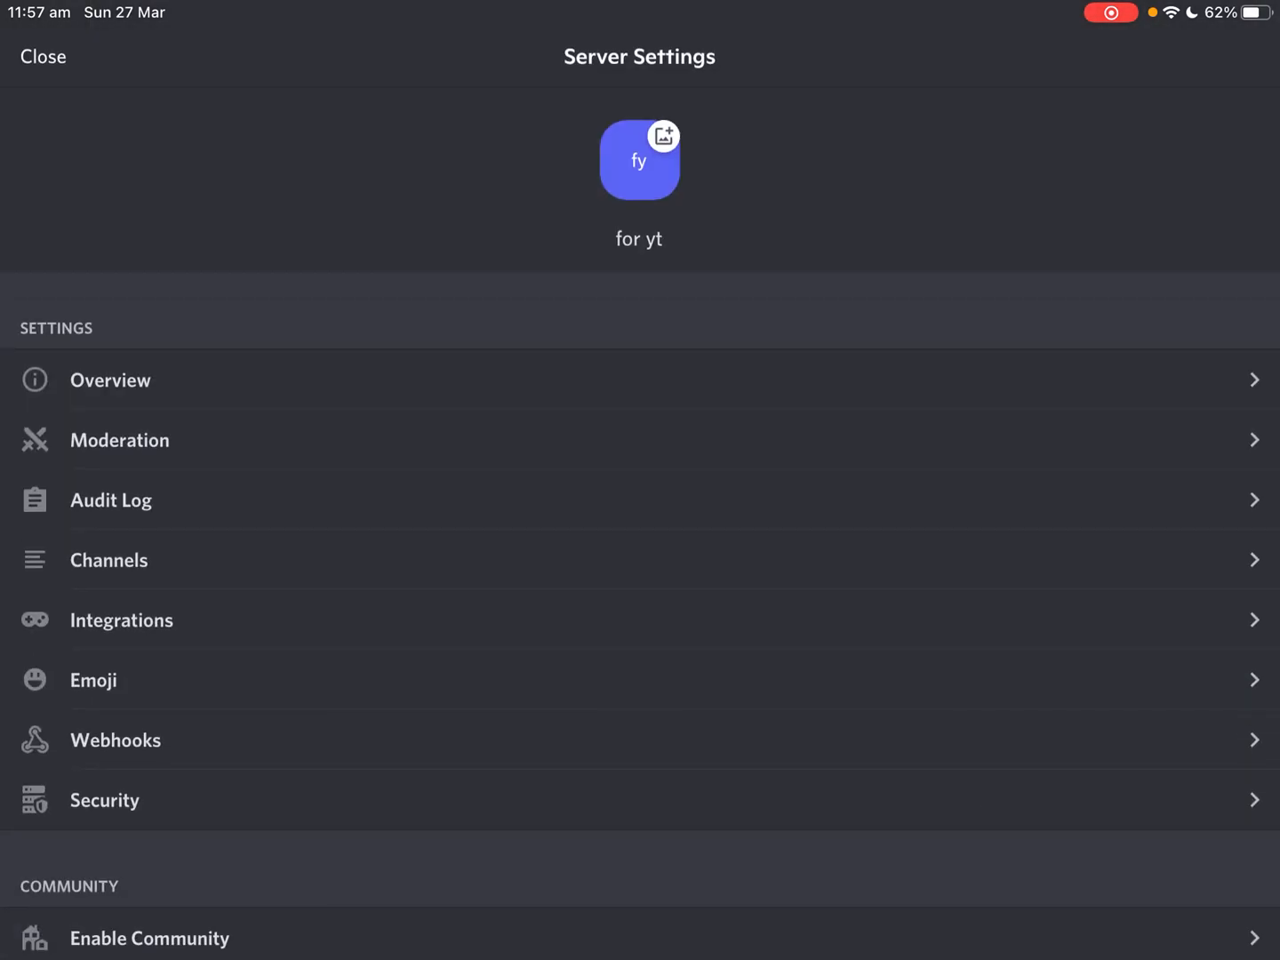
pyautogui.scroll(-3)
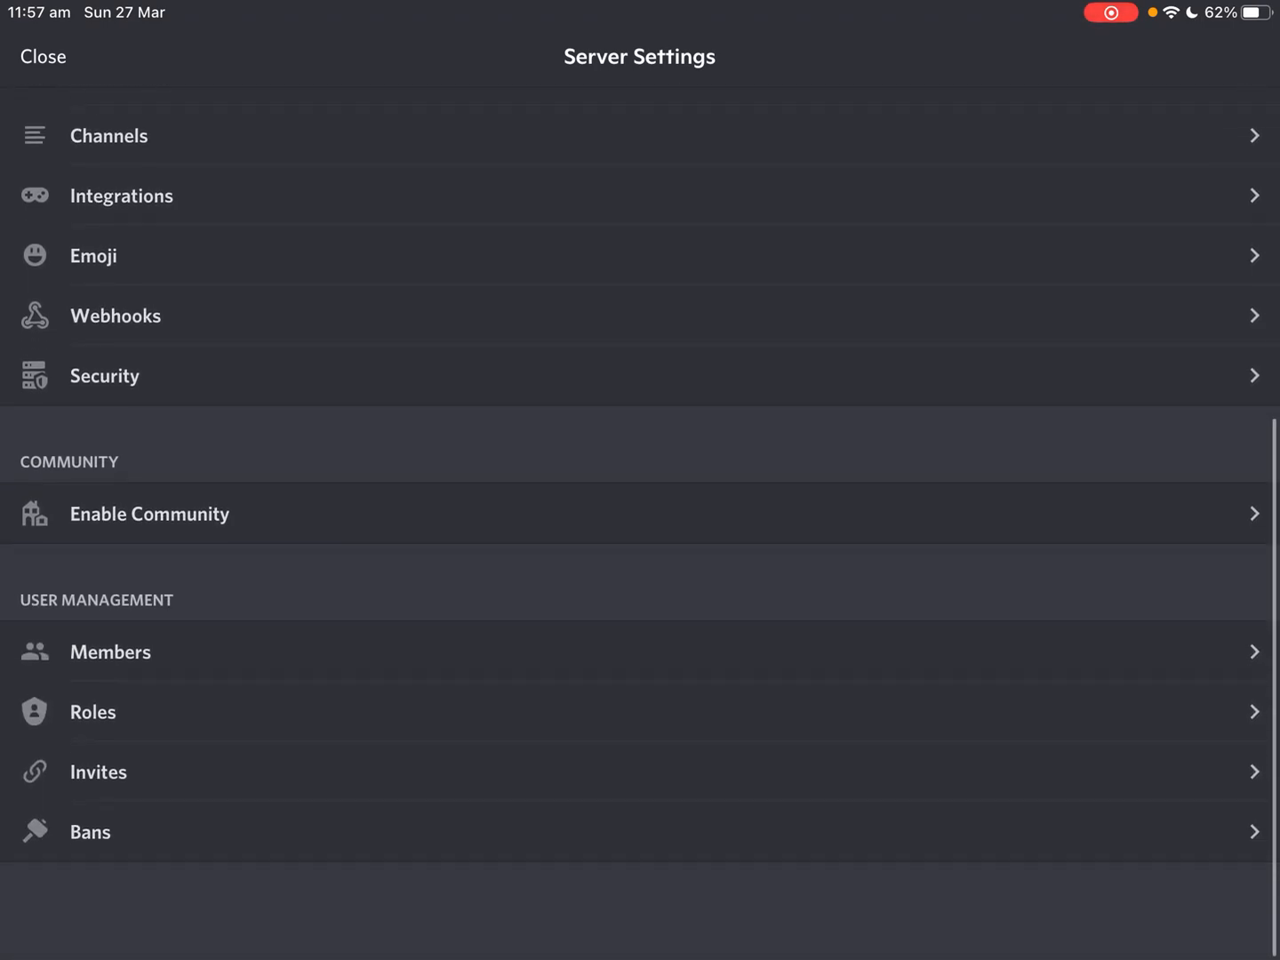
pyautogui.scroll(-3)
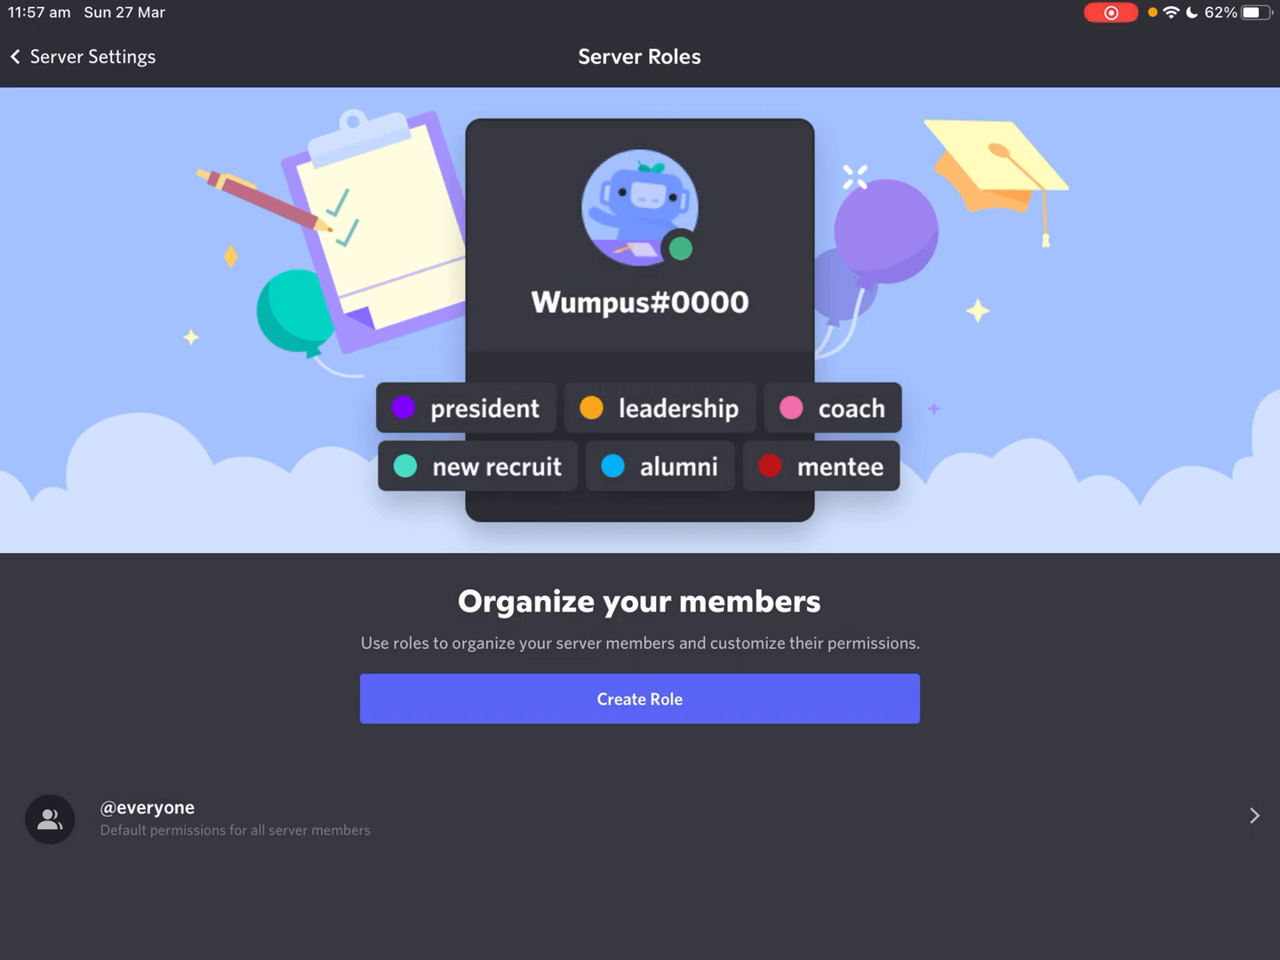
# Start a new role and name it 'isidije'.
pyautogui.click(639, 698)
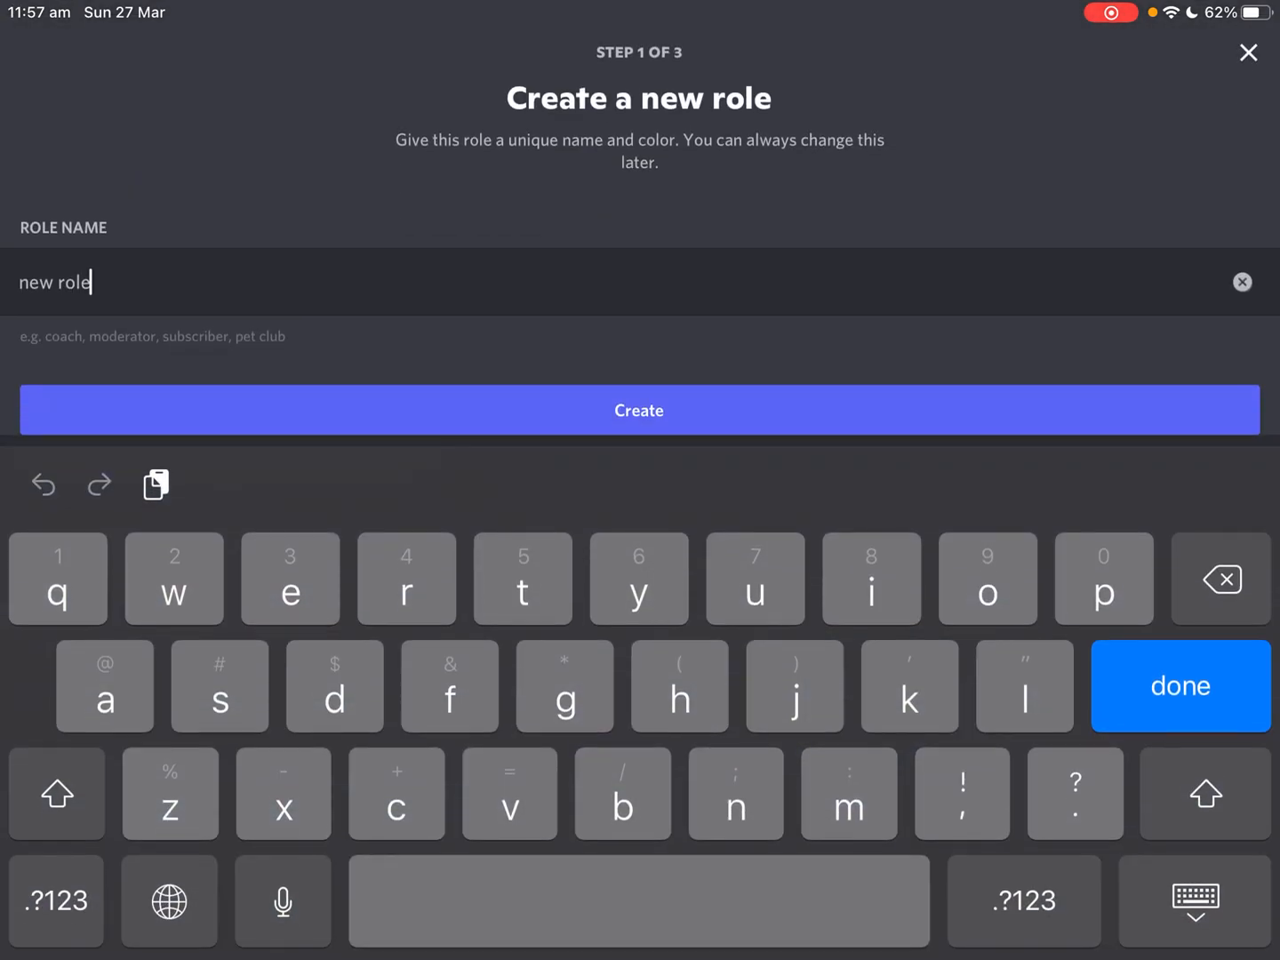
pyautogui.click(1243, 282)
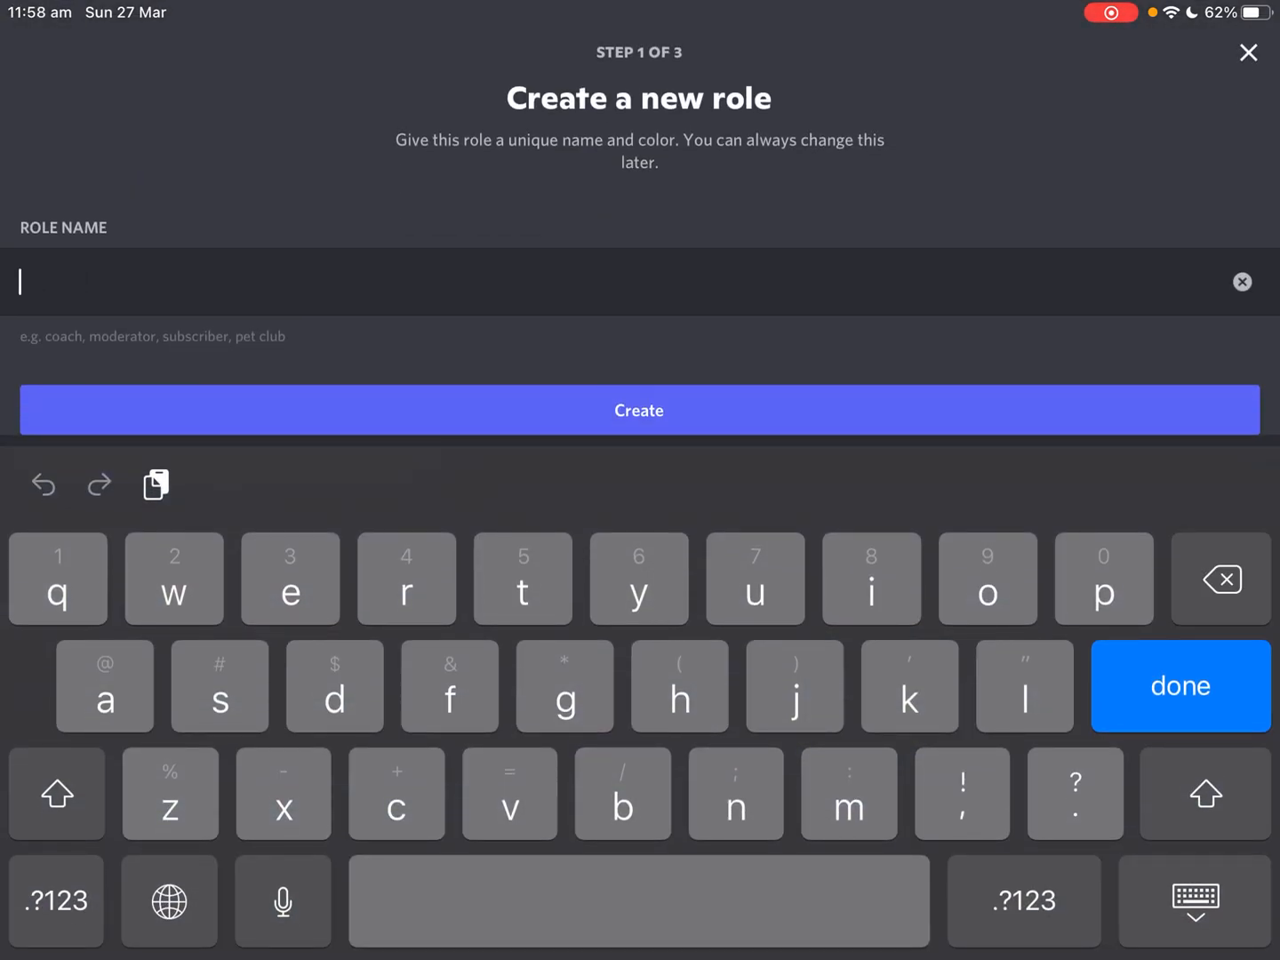
pyautogui.write('isidije')
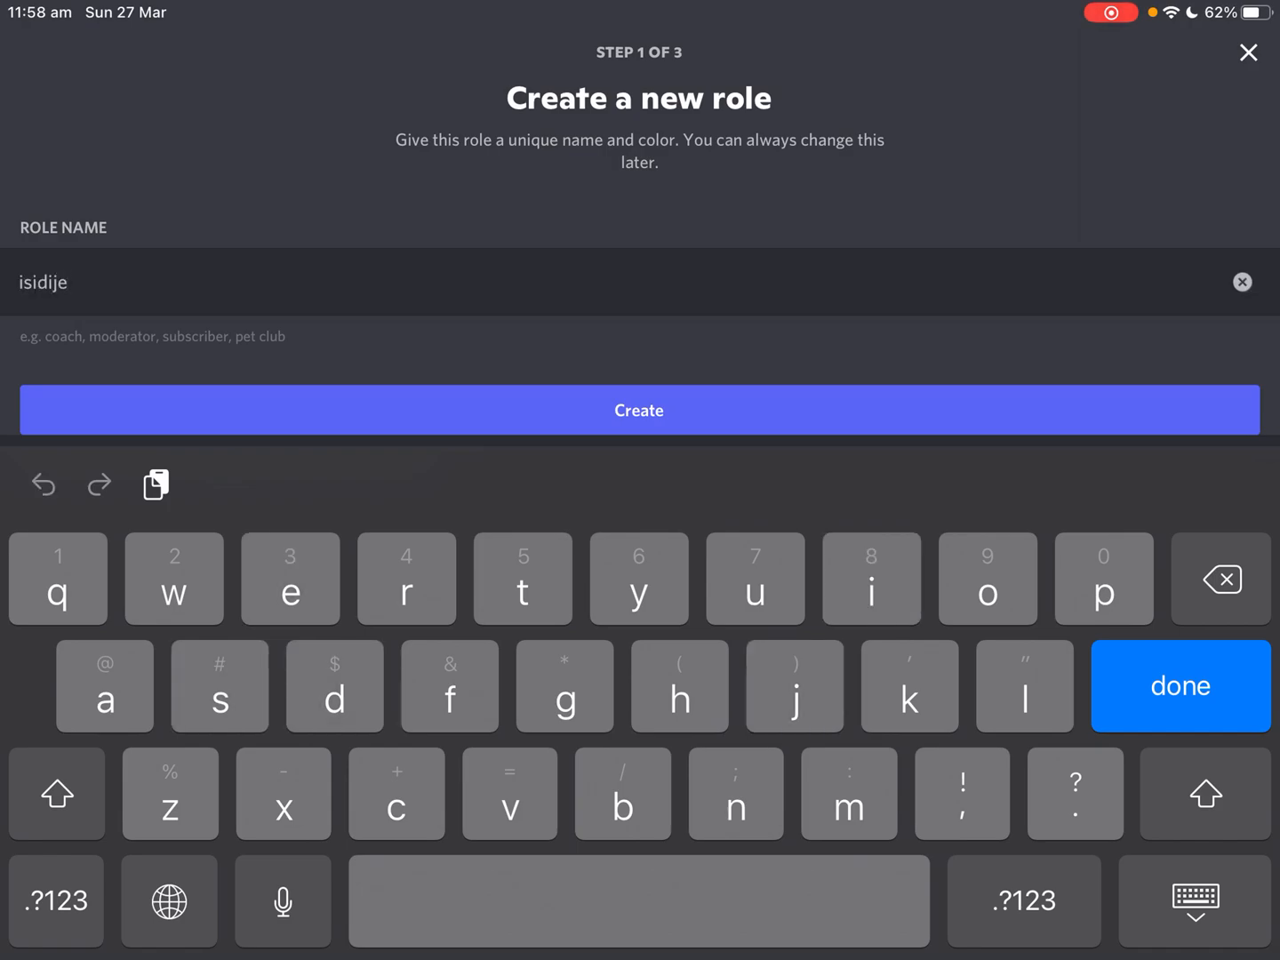
pyautogui.click(1180, 686)
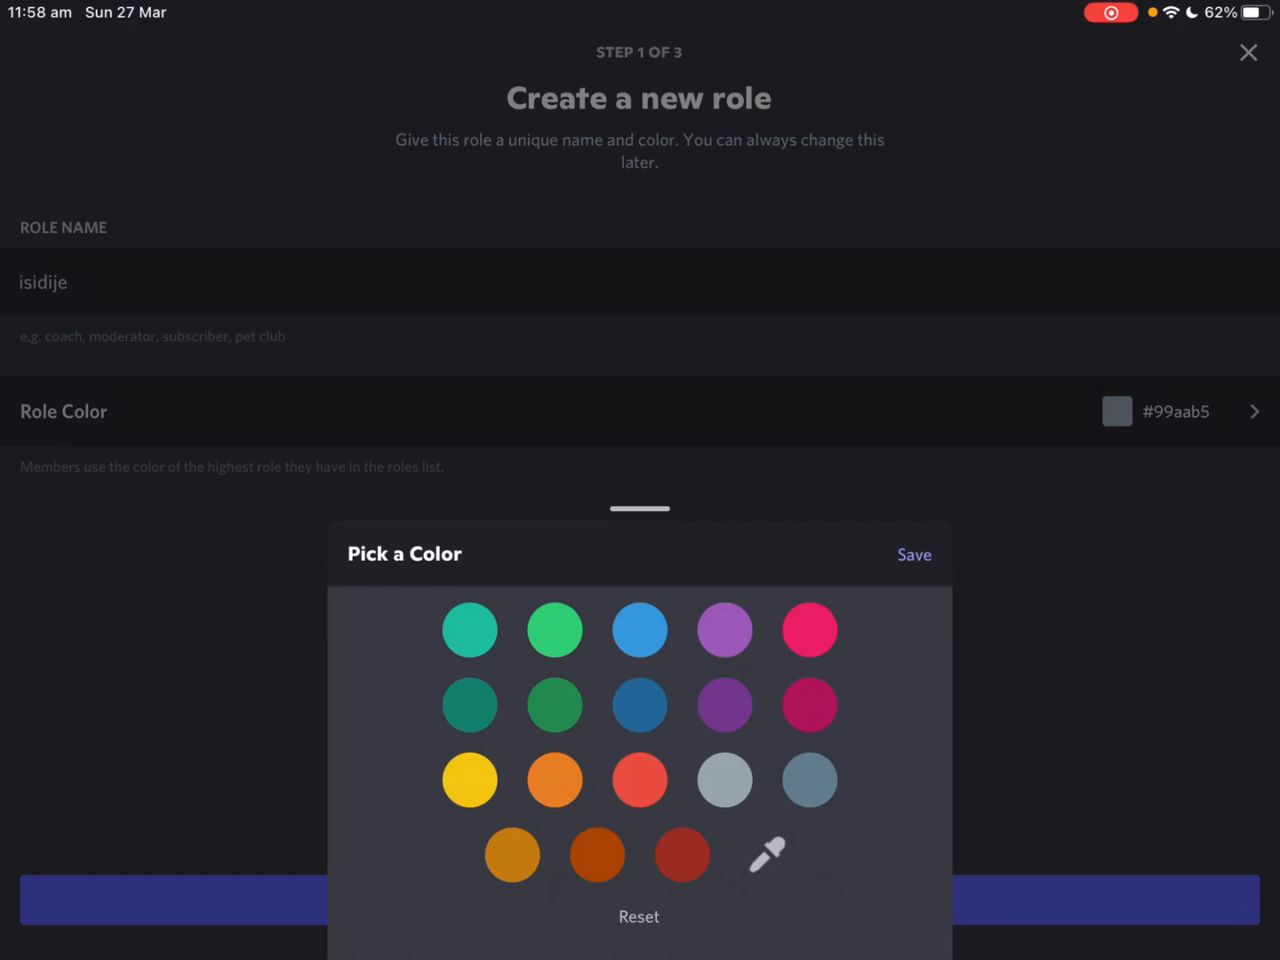
# Give the role a dark blue colour and continue to the permissions step.
pyautogui.click(726, 704)
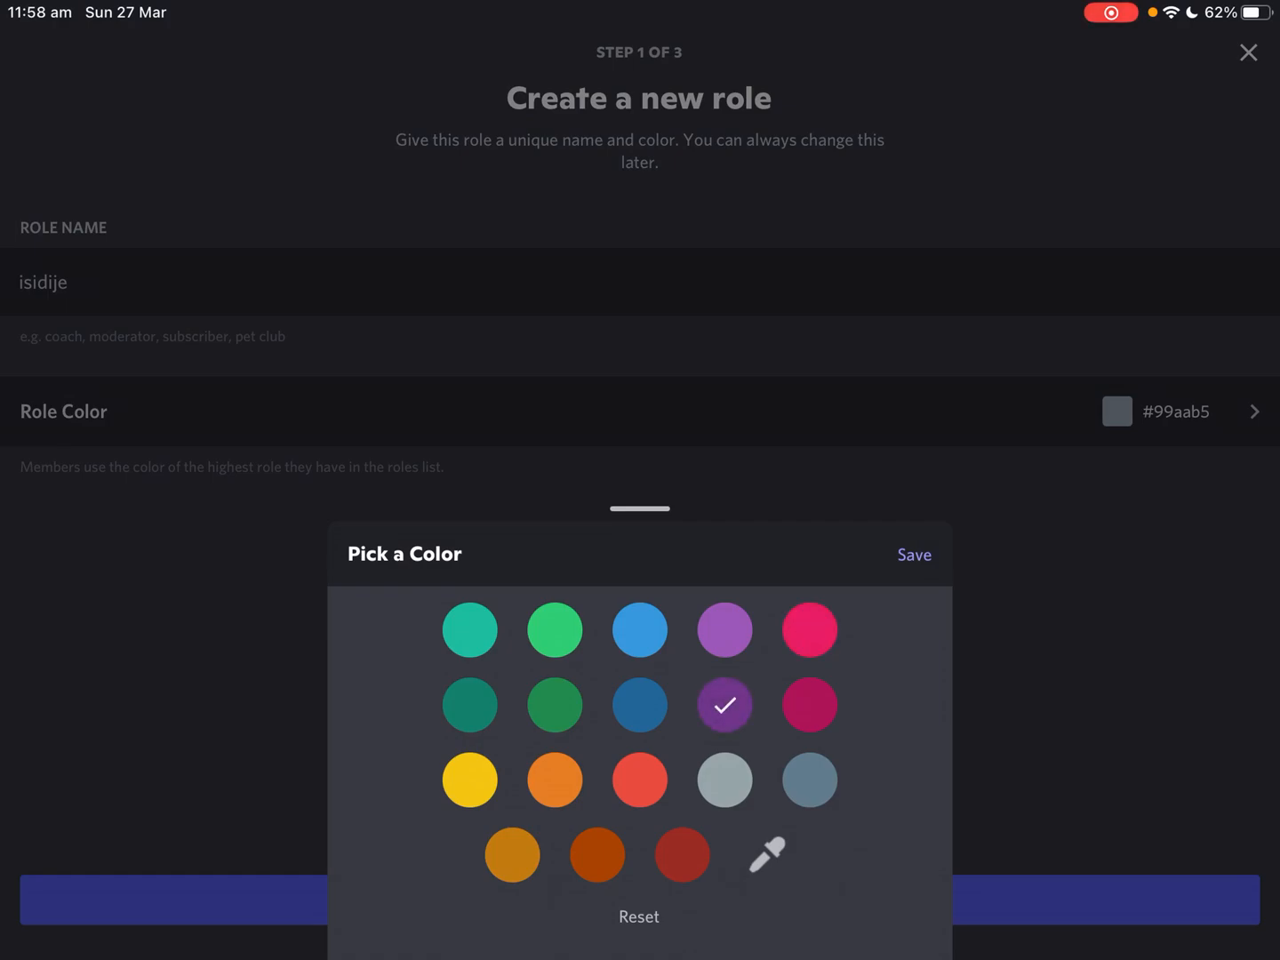
pyautogui.click(726, 780)
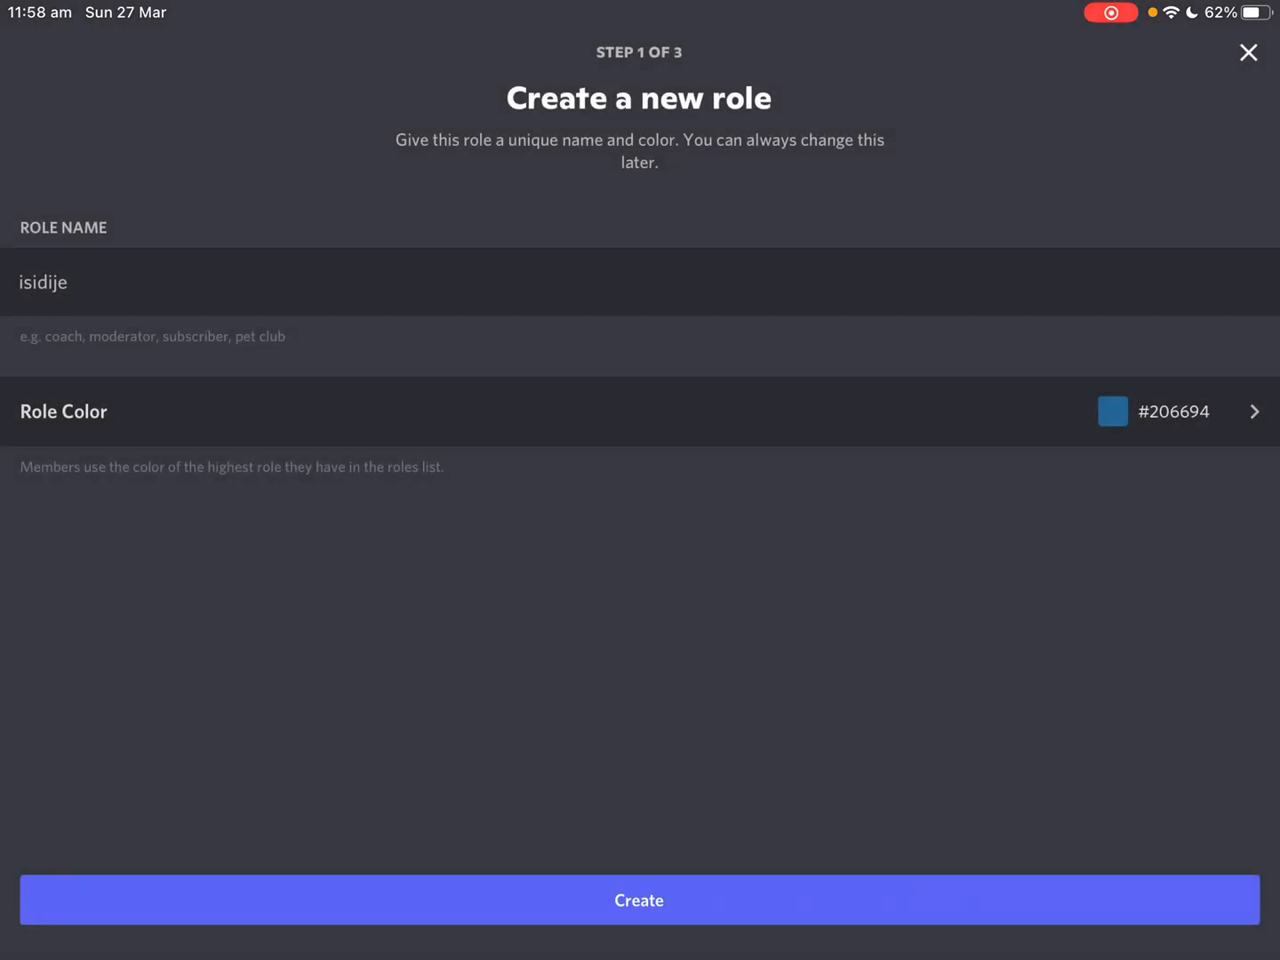
pyautogui.click(638, 899)
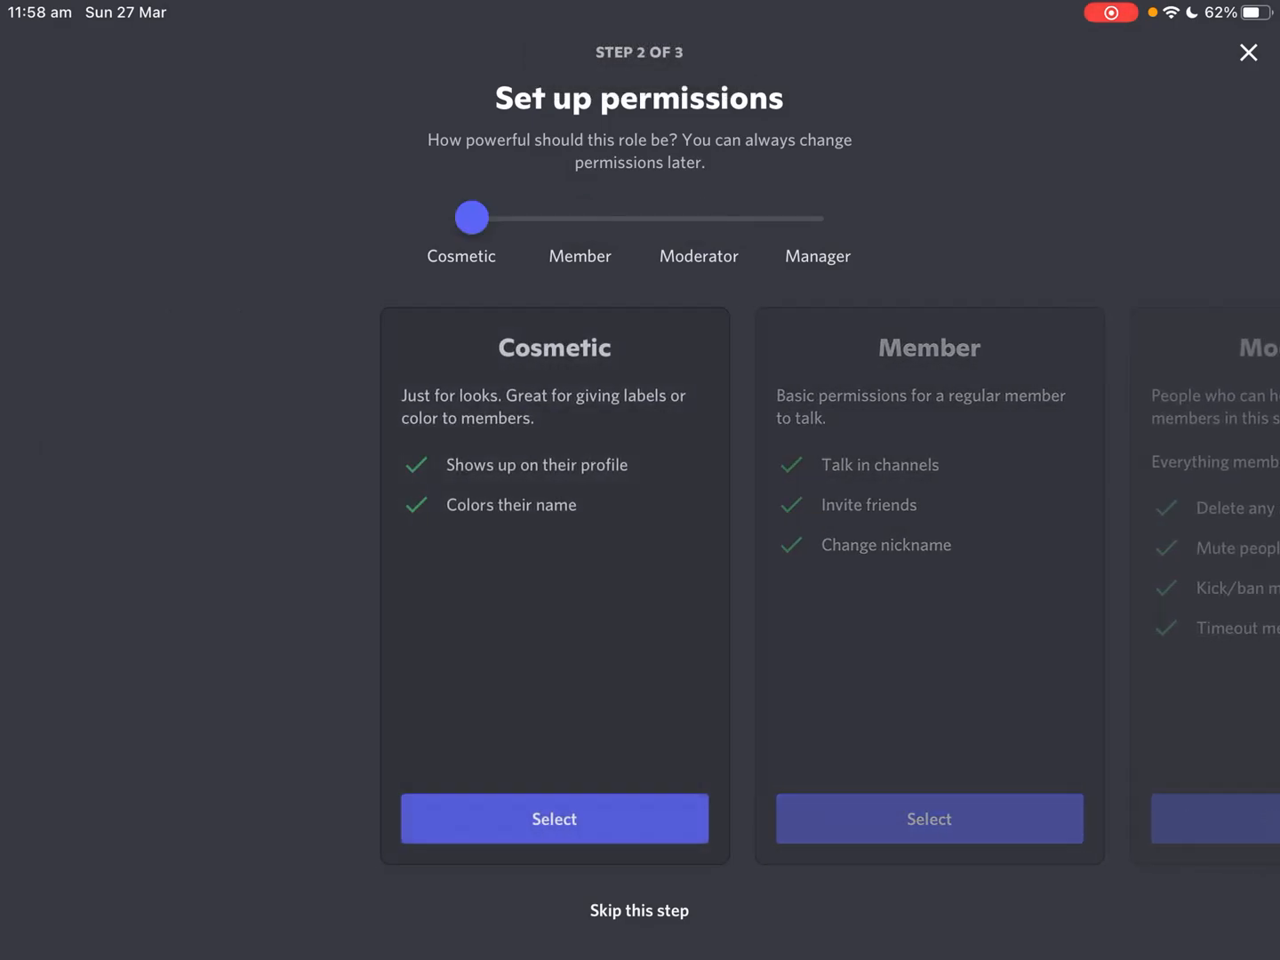
# Choose the Cosmetic permissions preset and finish the role with member 'its exotic' assigned.
pyautogui.click(554, 819)
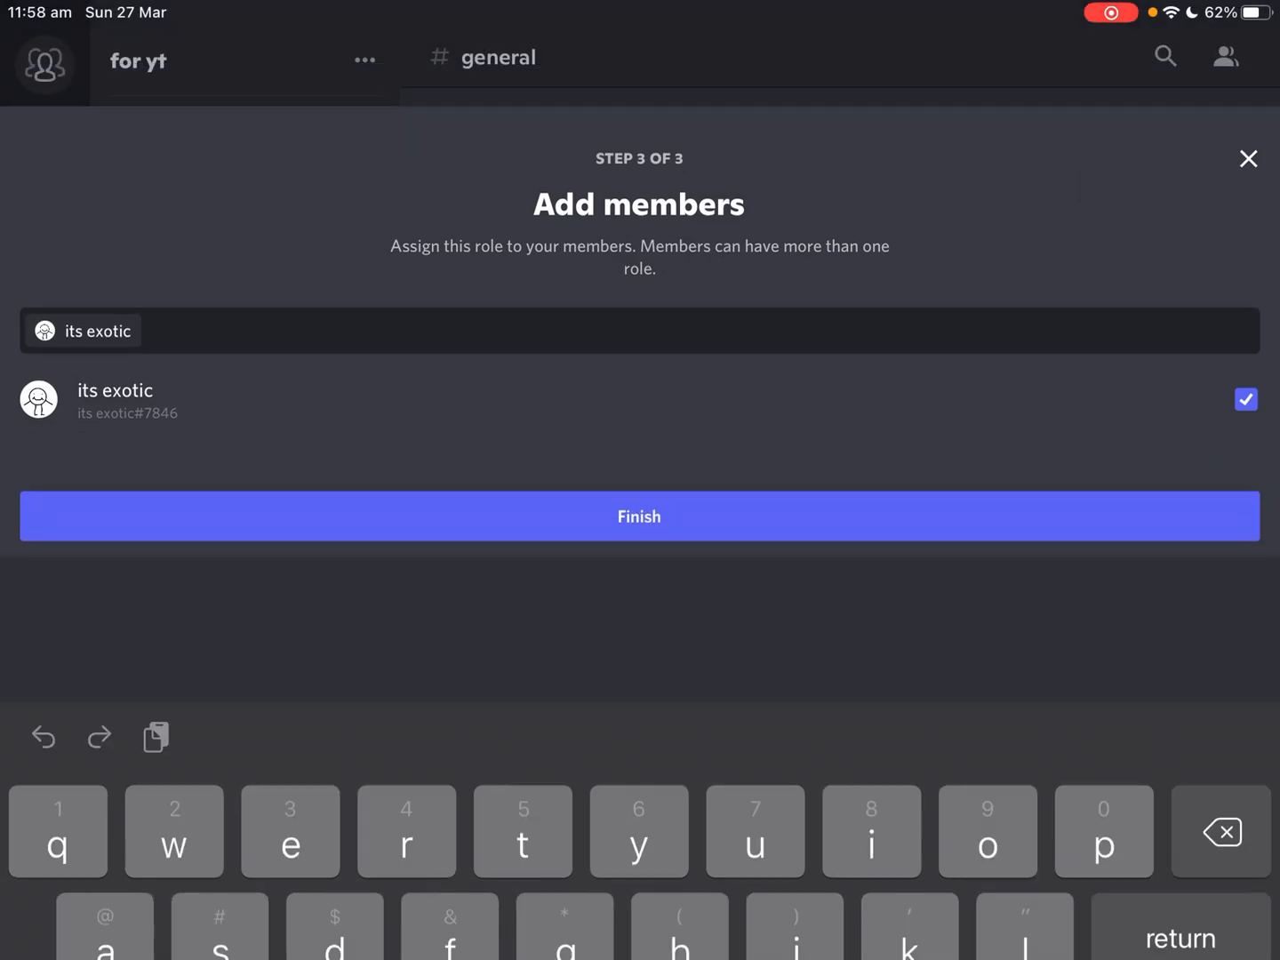
pyautogui.click(640, 516)
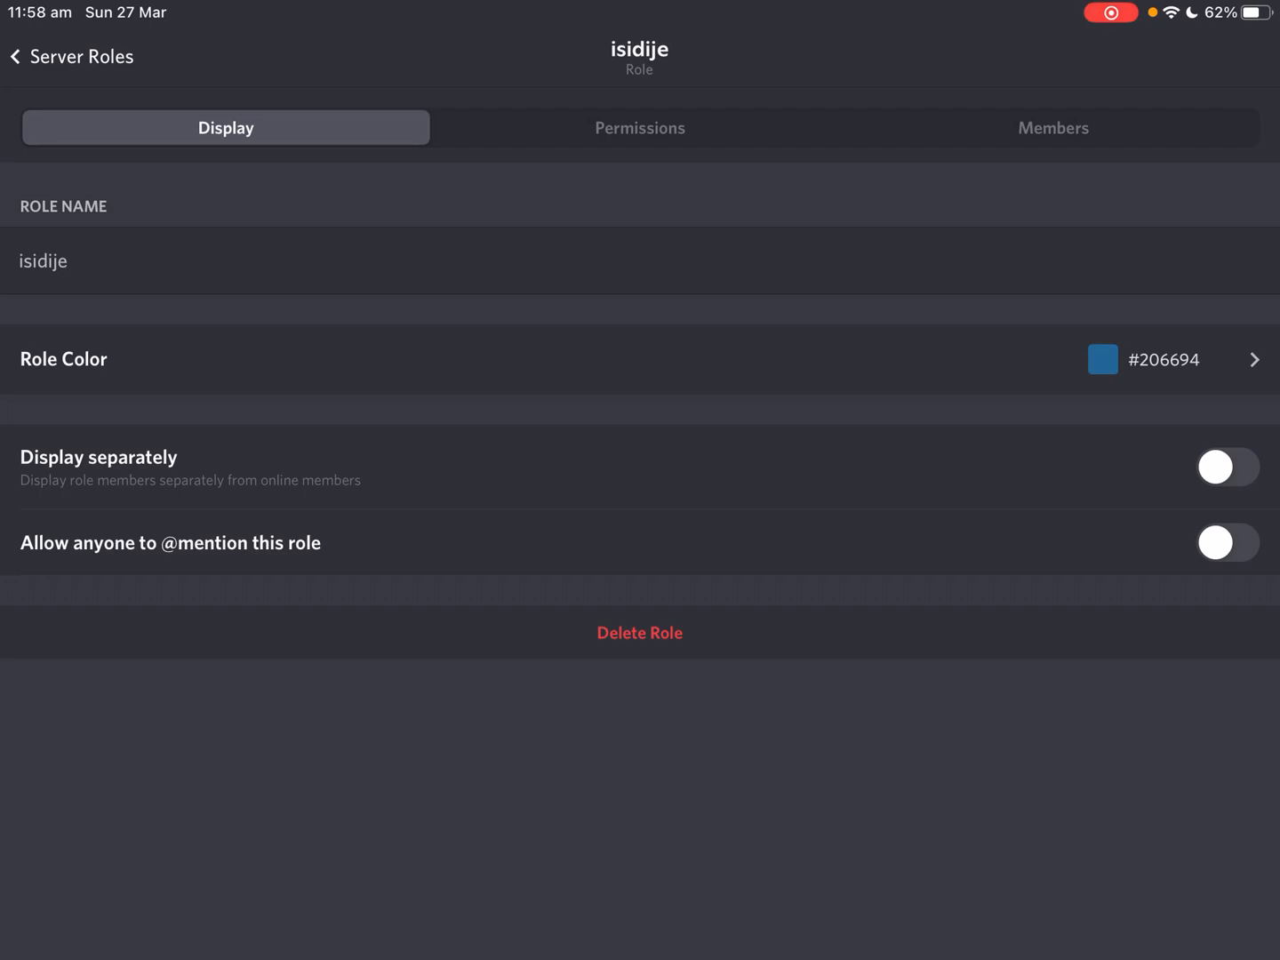
# Turn on Display separately for isidije, reviewing the Permissions tab before returning to Display.
pyautogui.click(1228, 467)
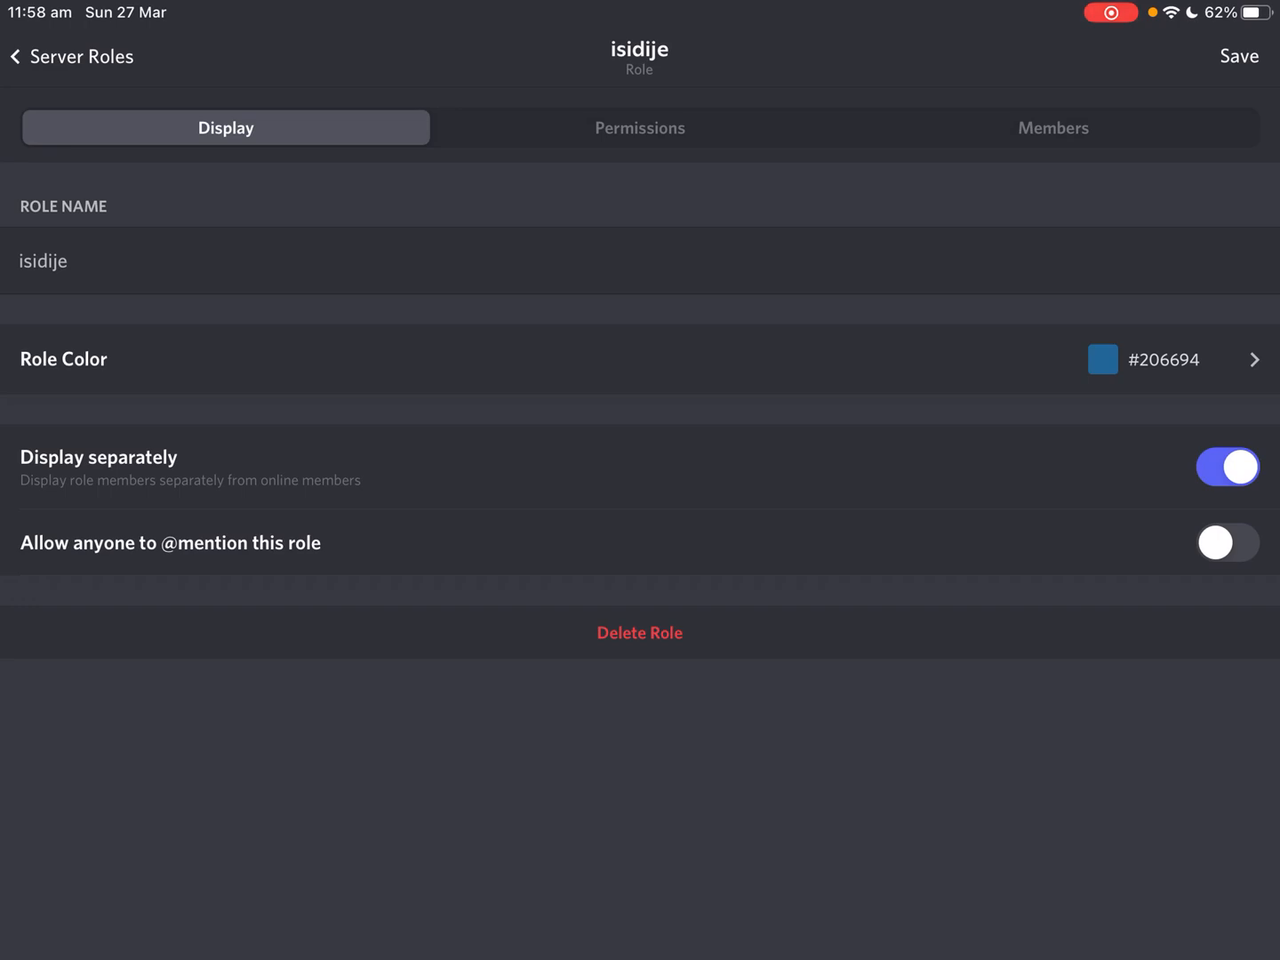
pyautogui.click(639, 127)
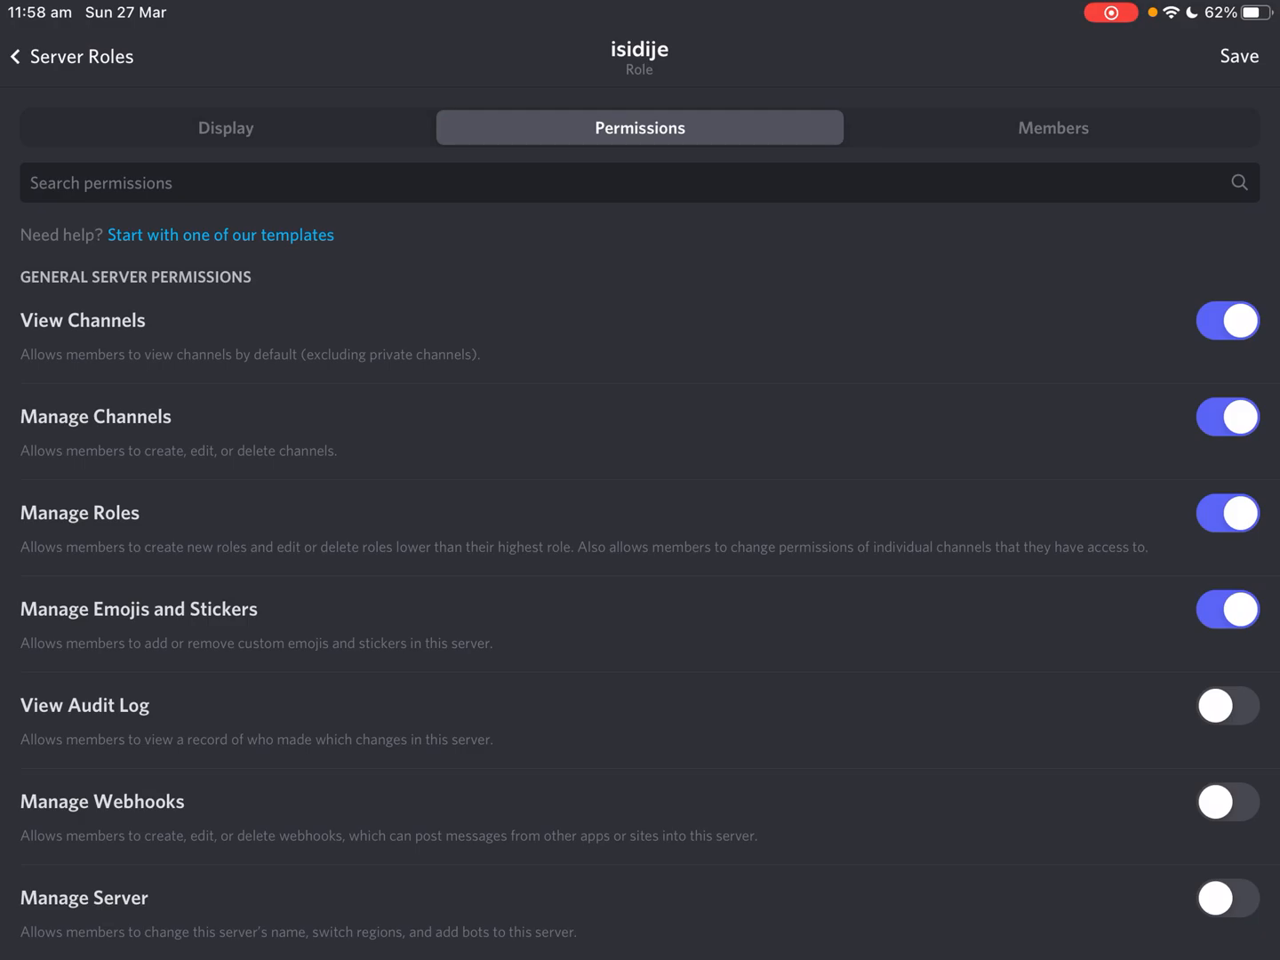
pyautogui.click(225, 127)
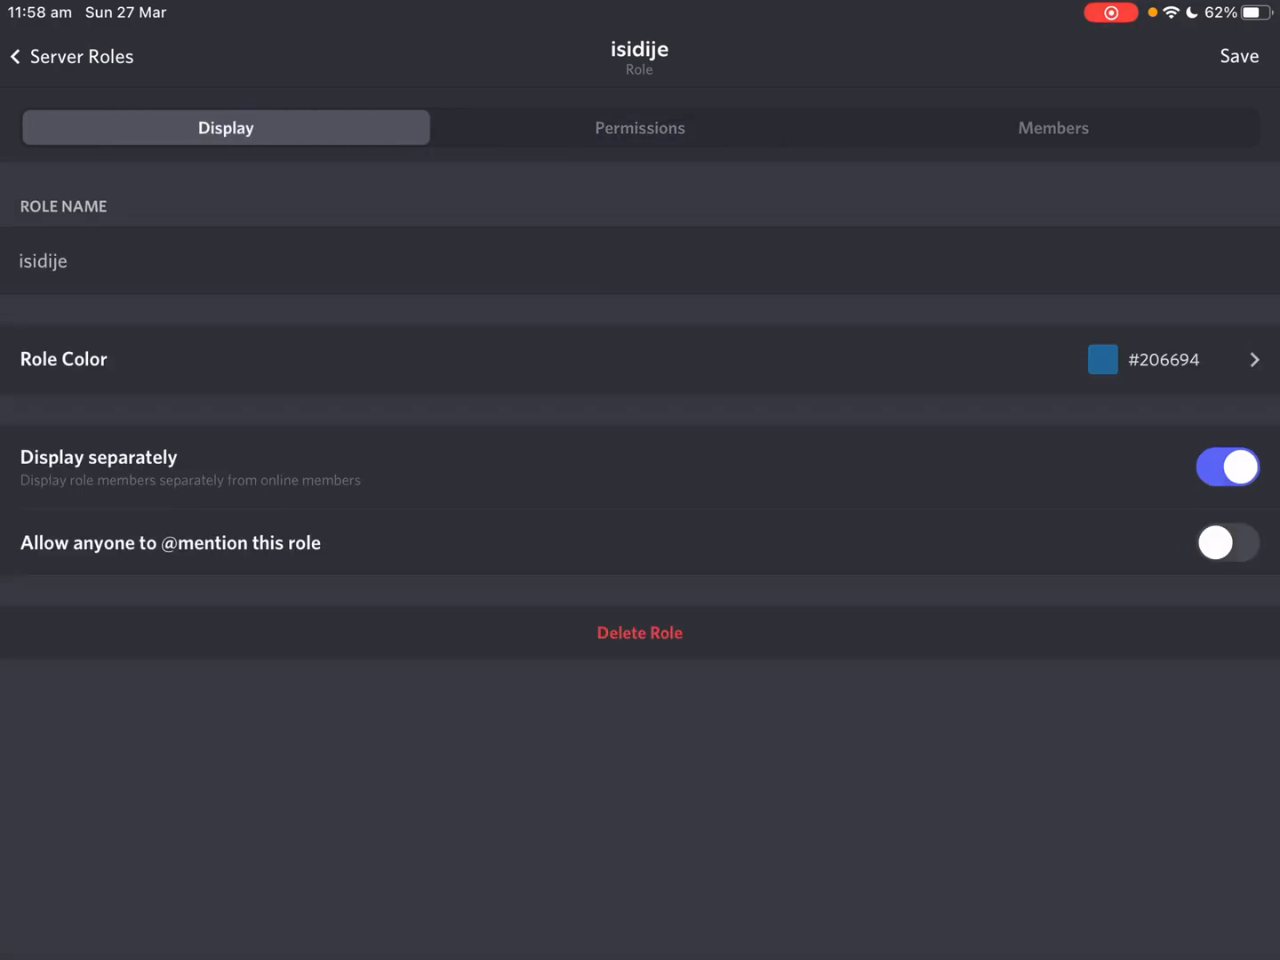
pyautogui.click(639, 127)
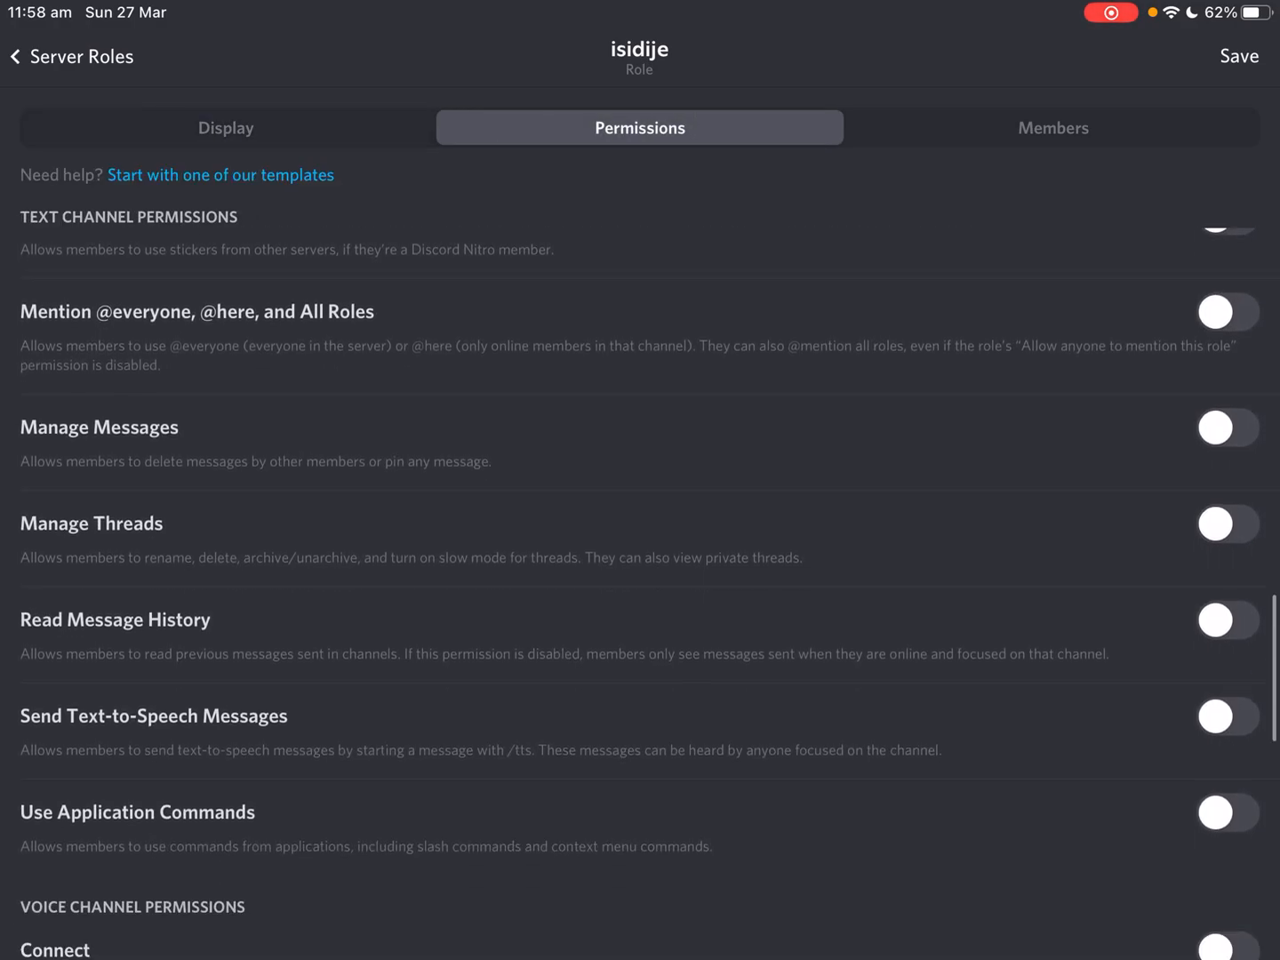
pyautogui.scroll(-3)
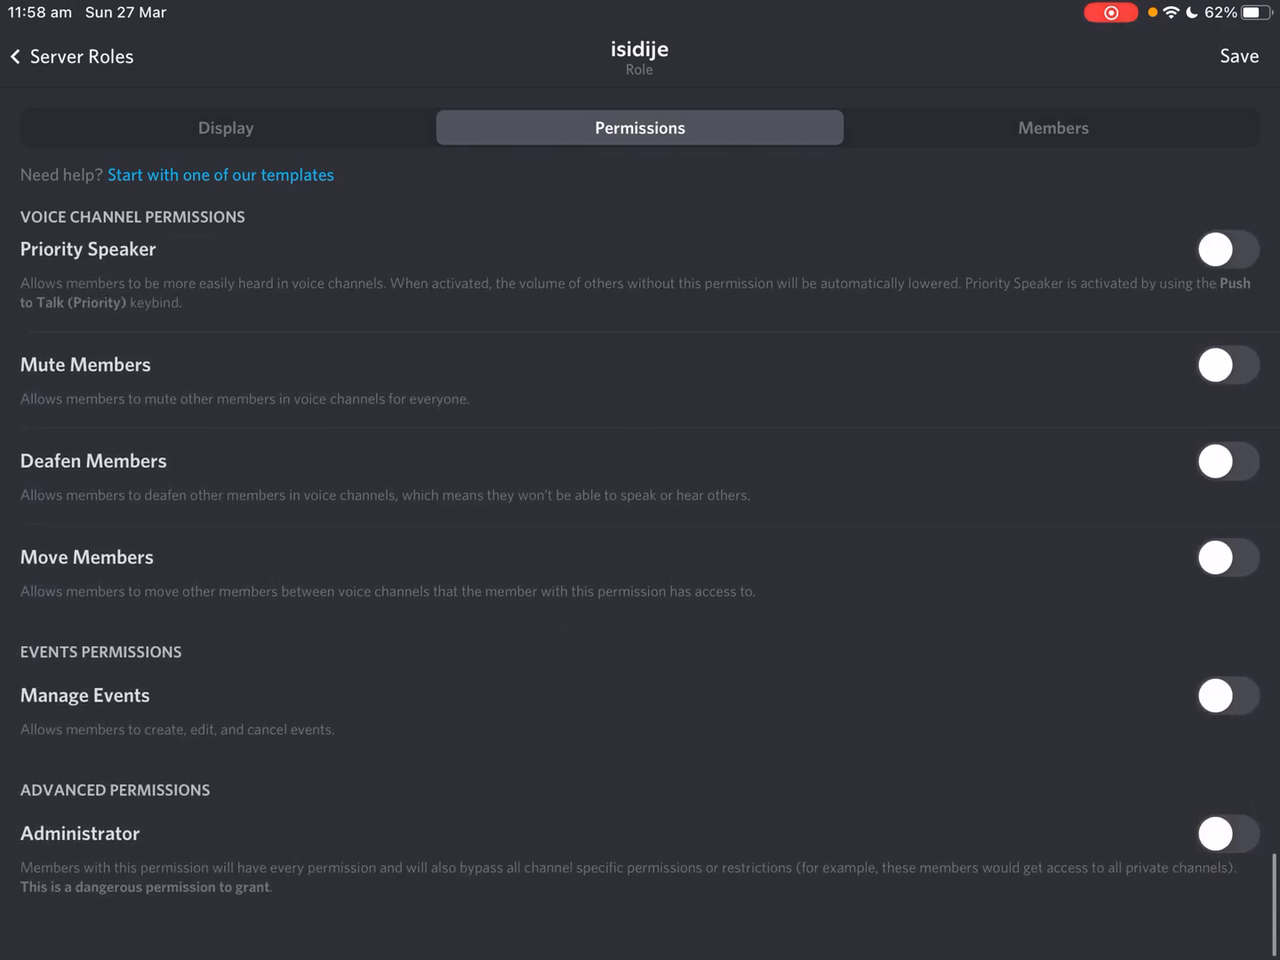
pyautogui.click(226, 127)
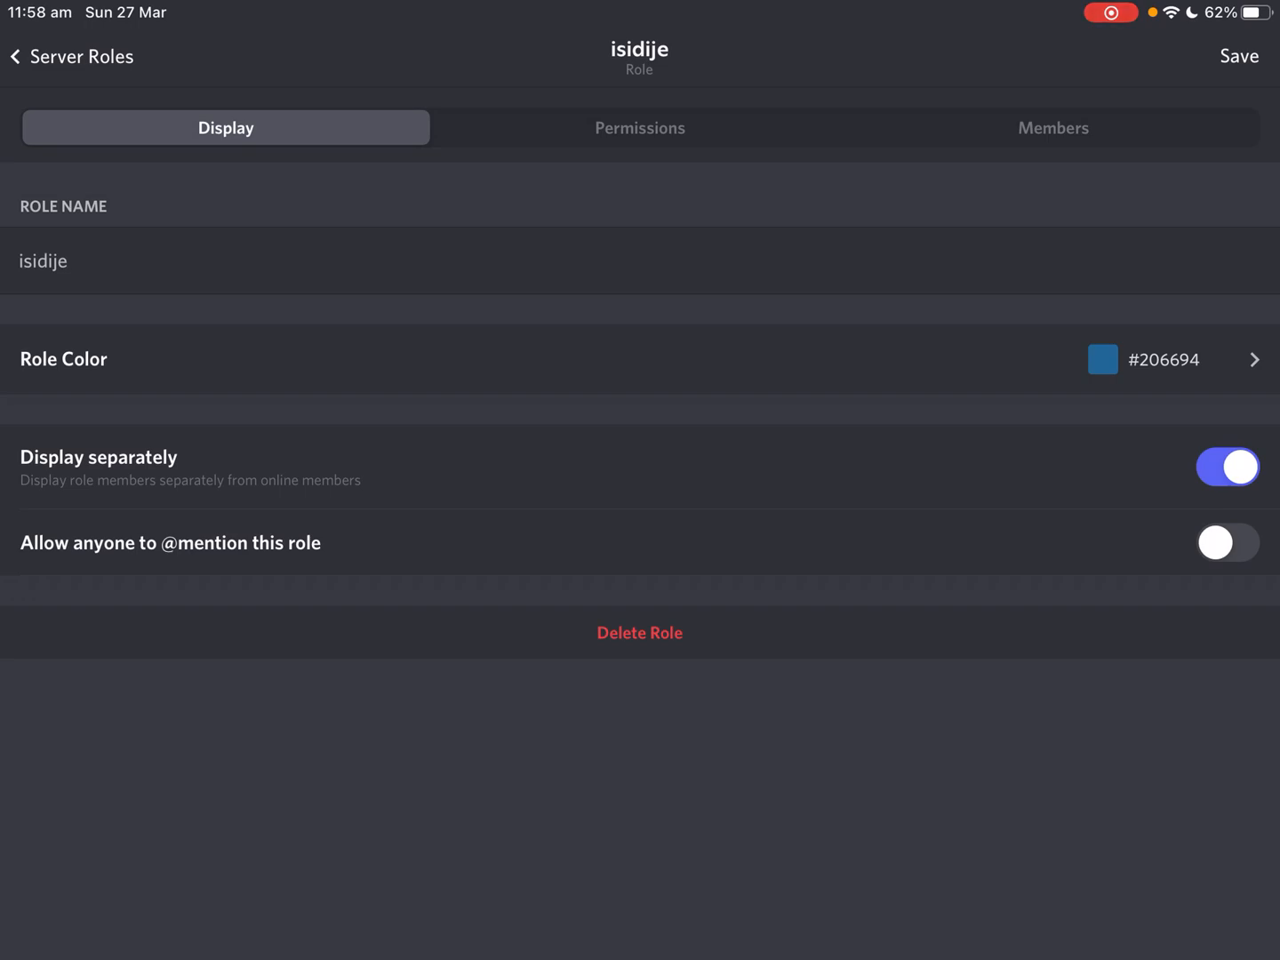
# Save the isidije role change and close Server Settings back to the channel.
pyautogui.click(1238, 56)
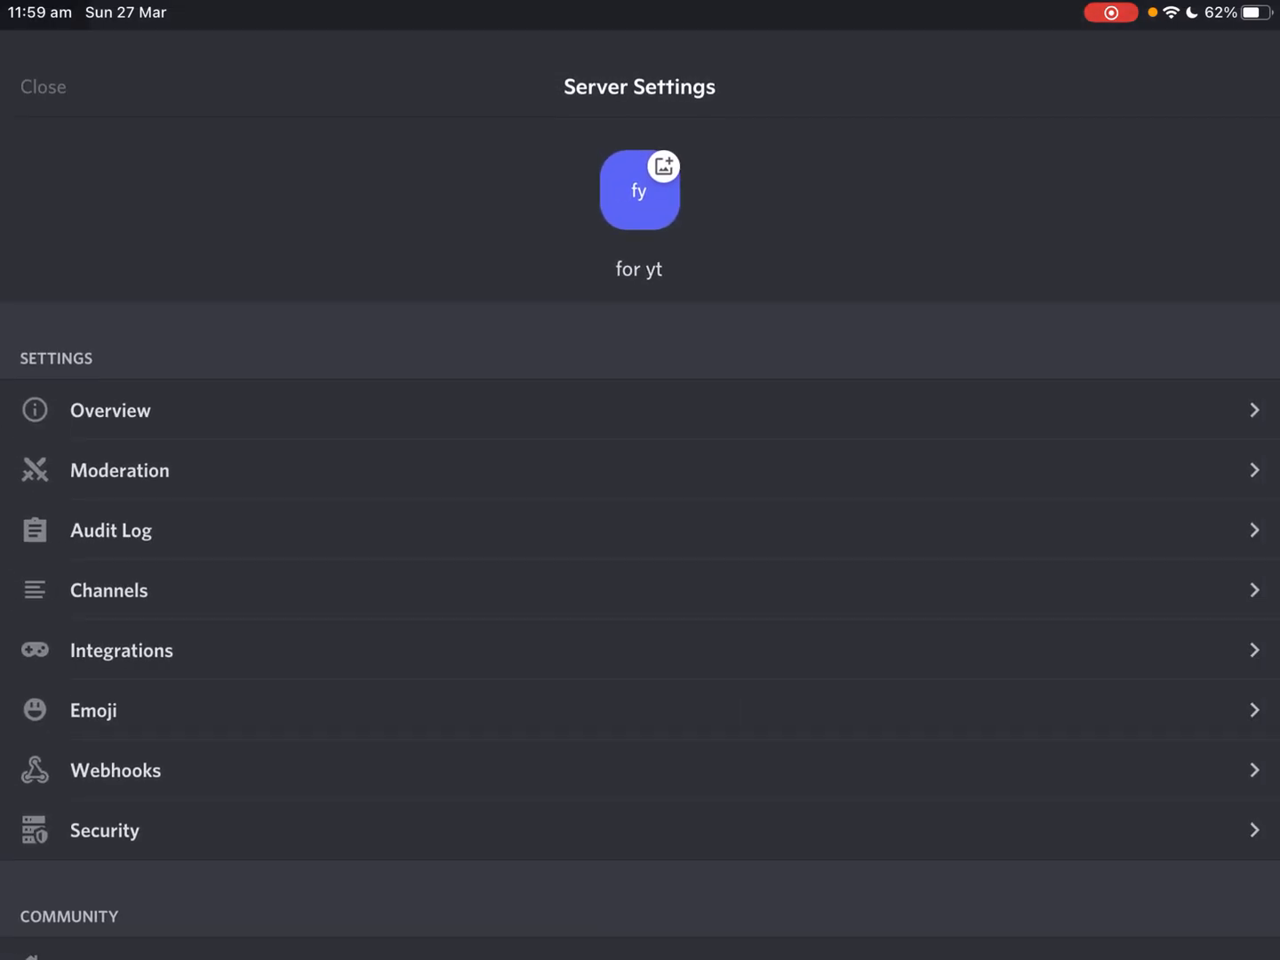
pyautogui.click(42, 86)
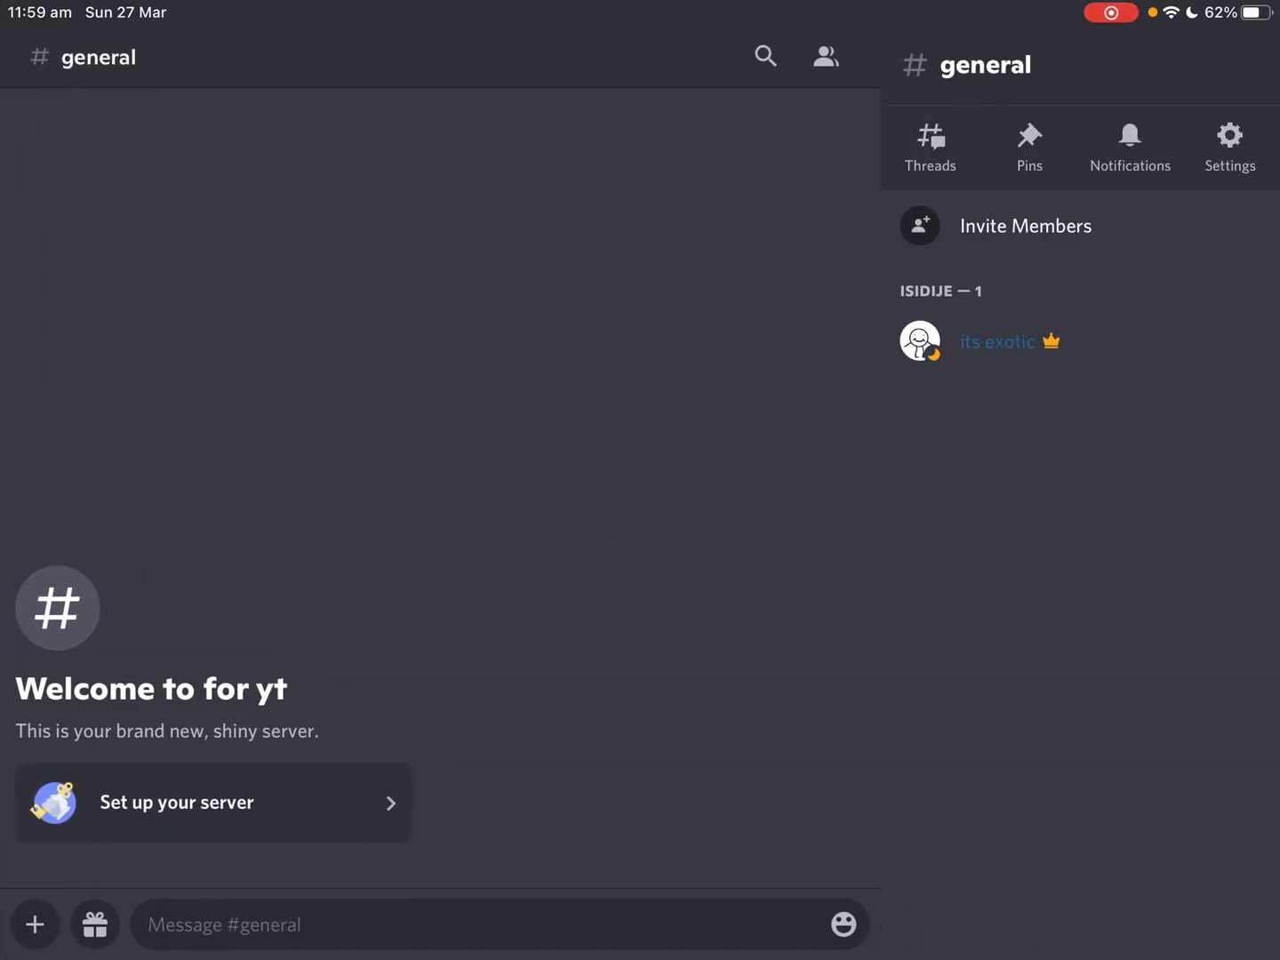